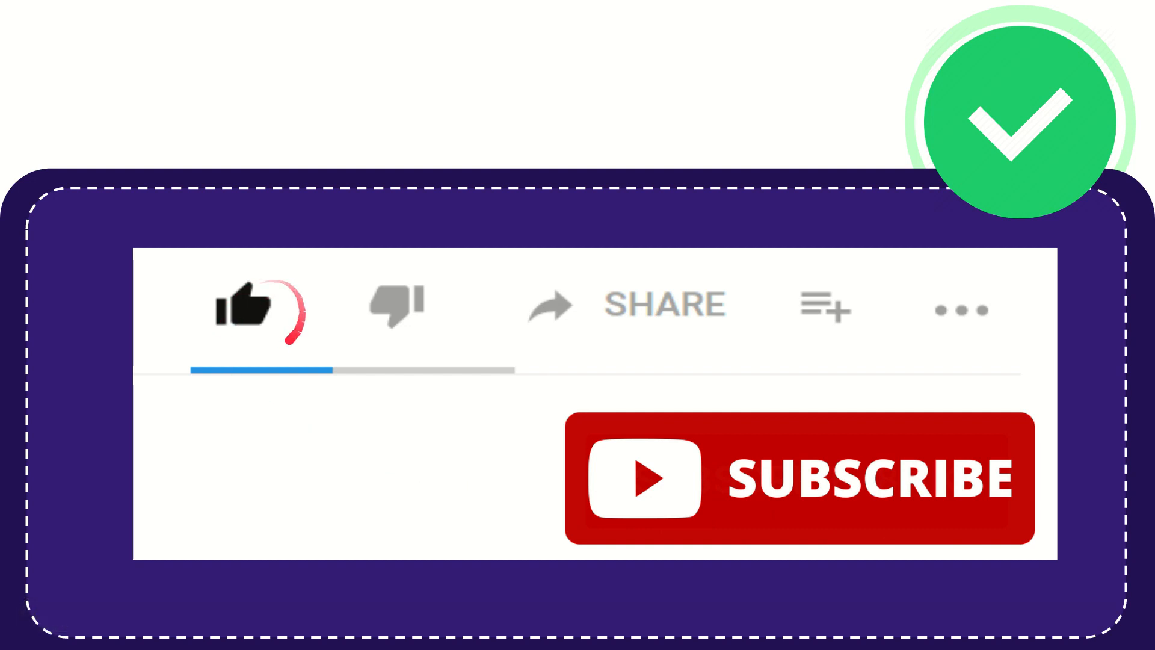
pyautogui.click(396, 306)
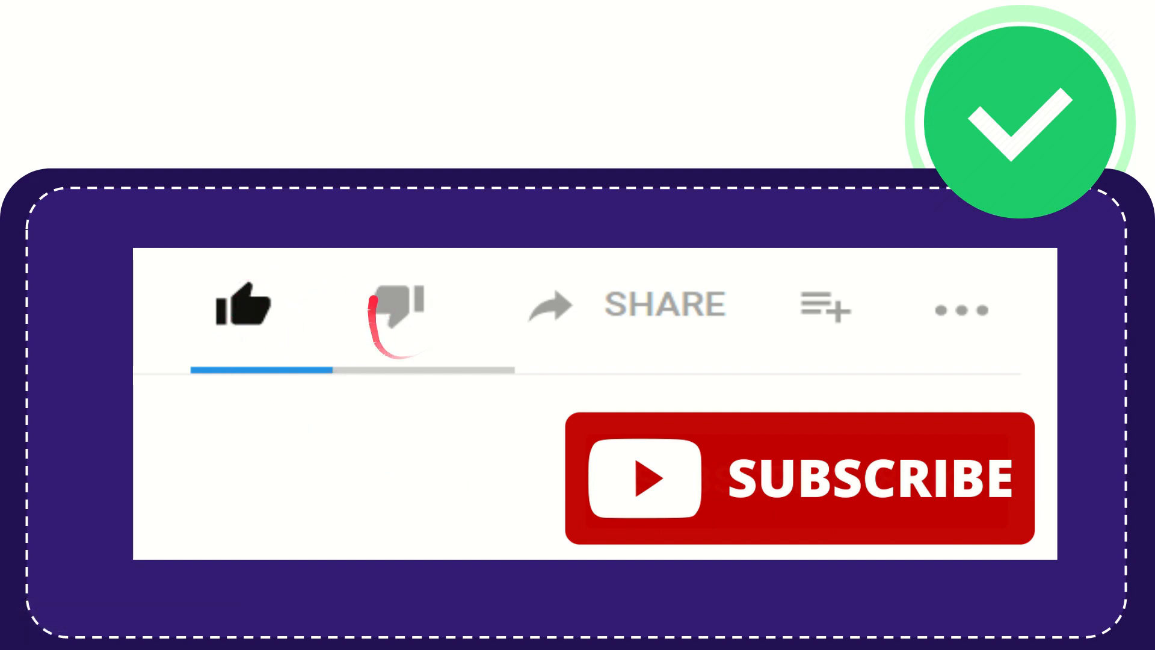
pyautogui.click(397, 305)
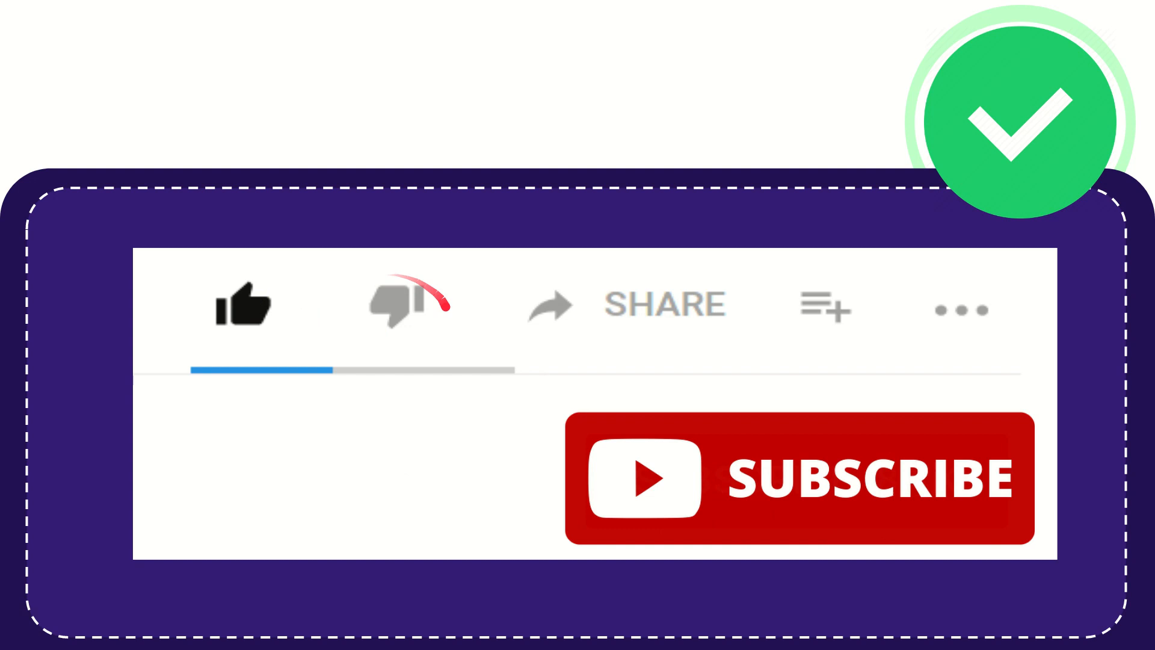
pyautogui.click(401, 305)
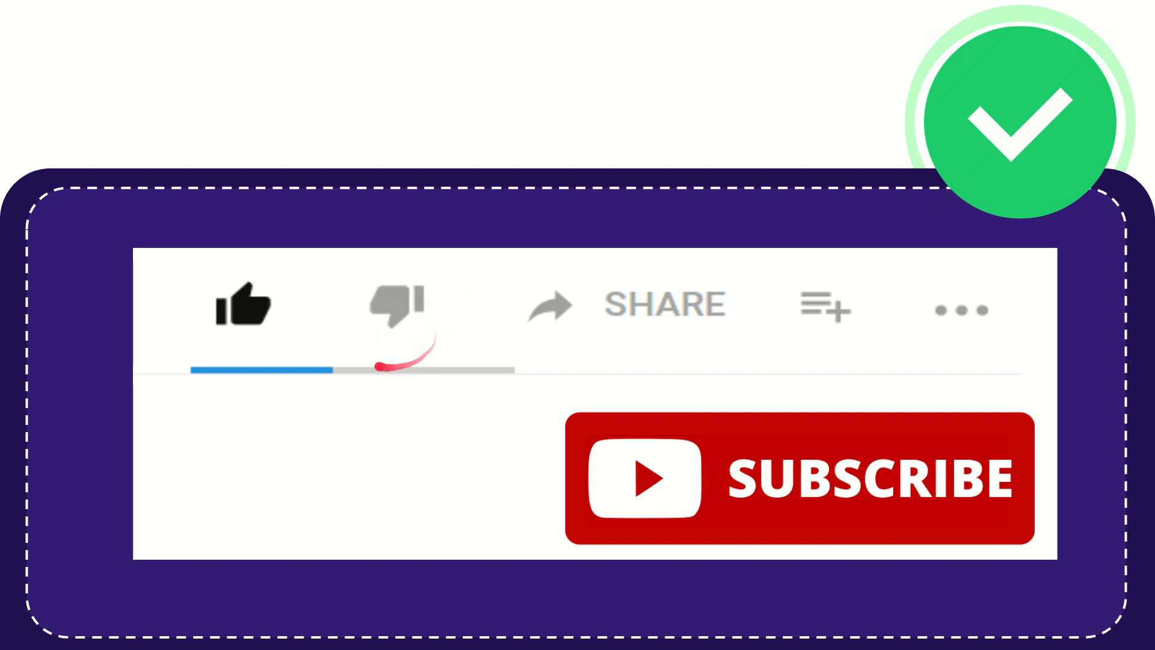
pyautogui.click(398, 306)
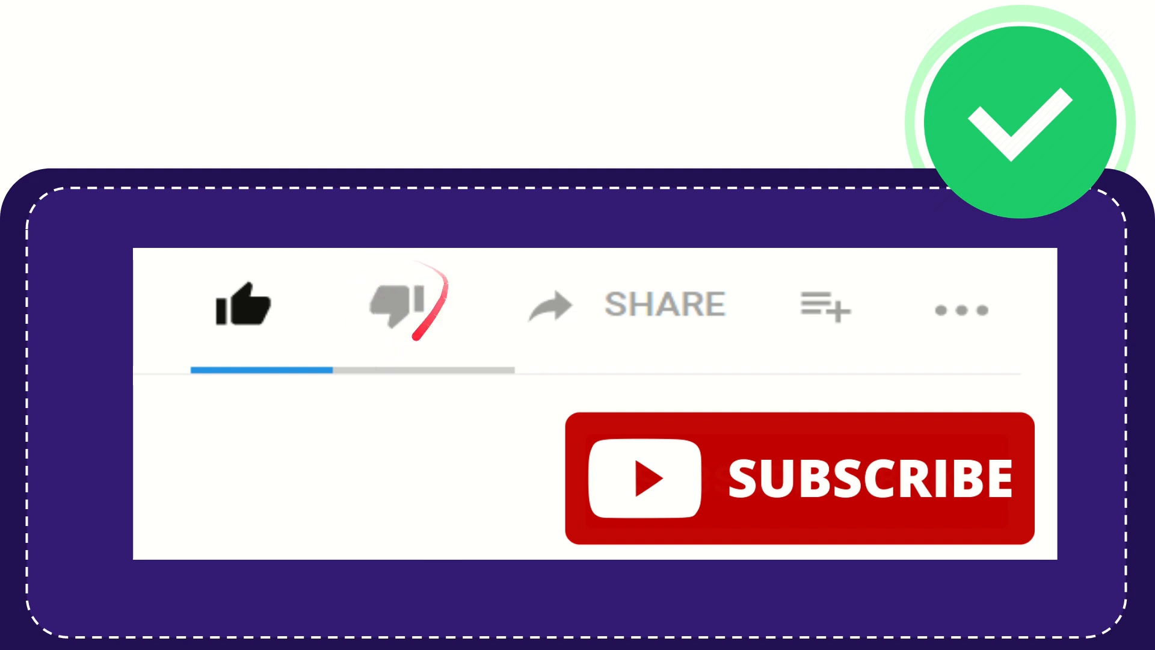
pyautogui.click(397, 305)
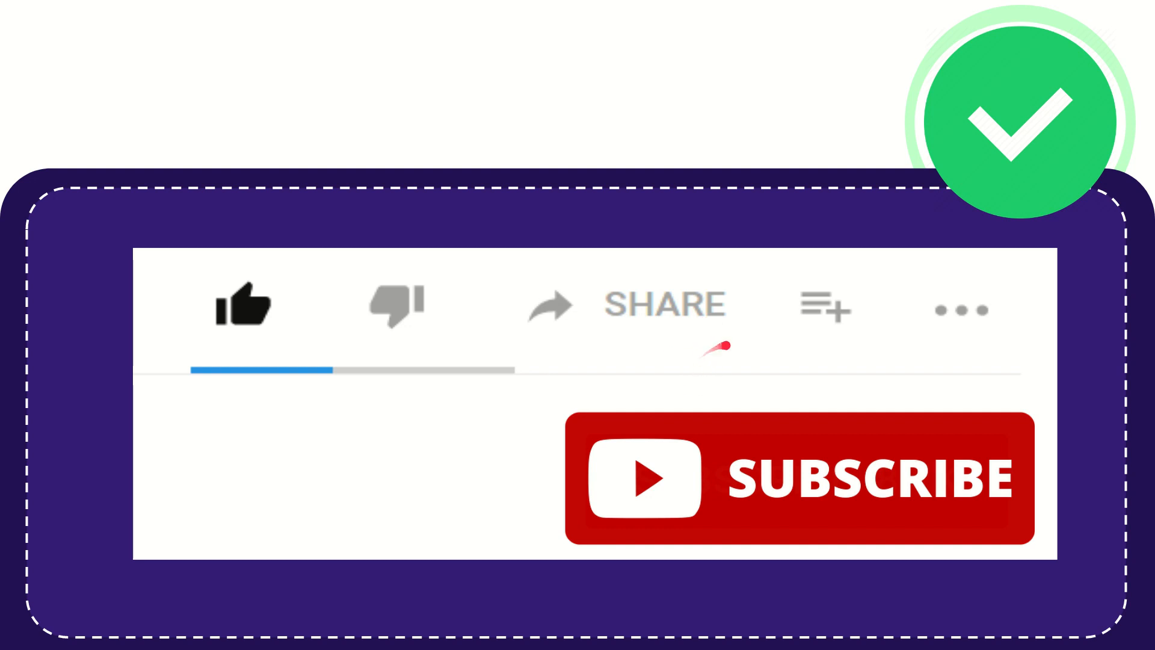
pyautogui.moveTo(708, 342)
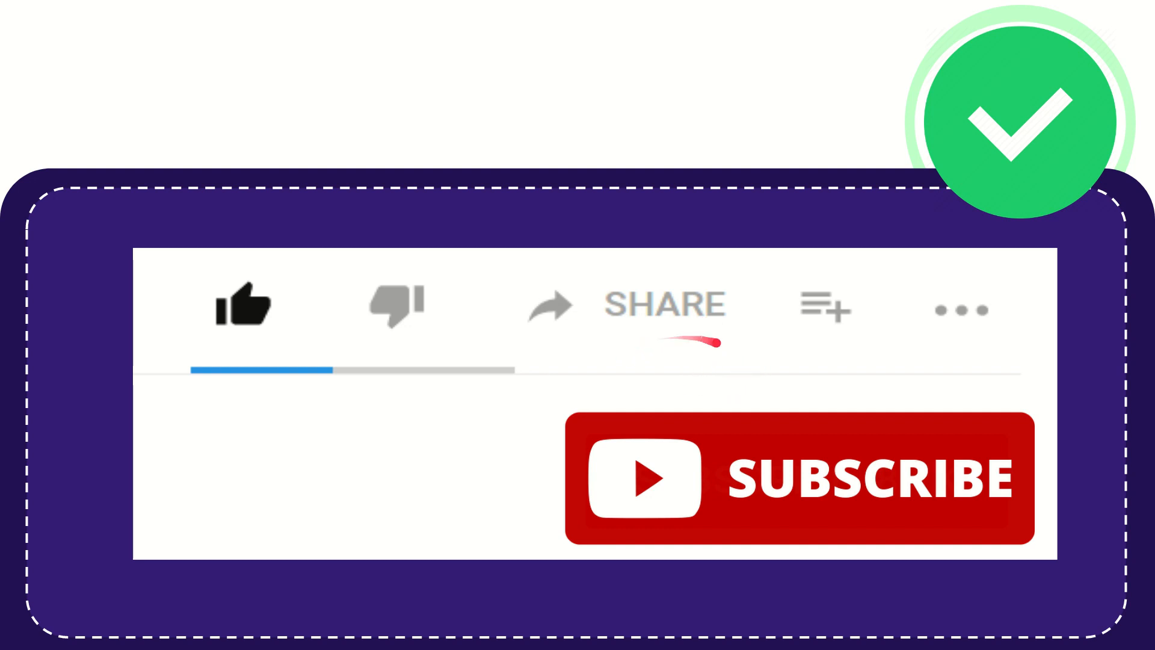